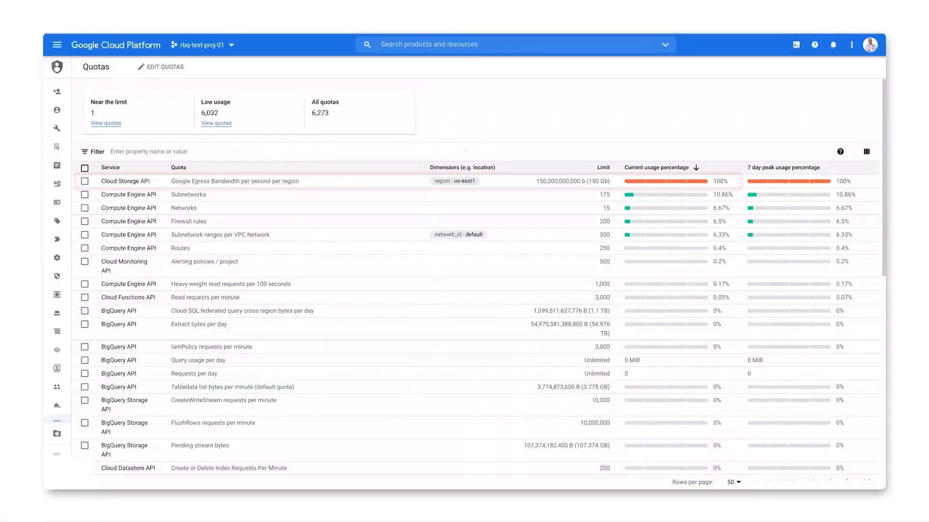
{"action": "mouse_move", "coordinate": [636, 181]}
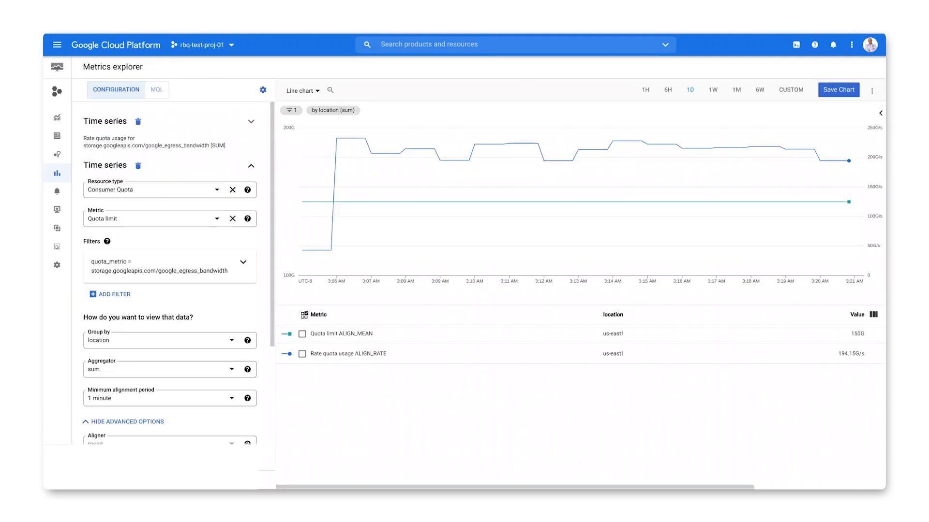
{"action": "mouse_move", "coordinate": [464, 388]}
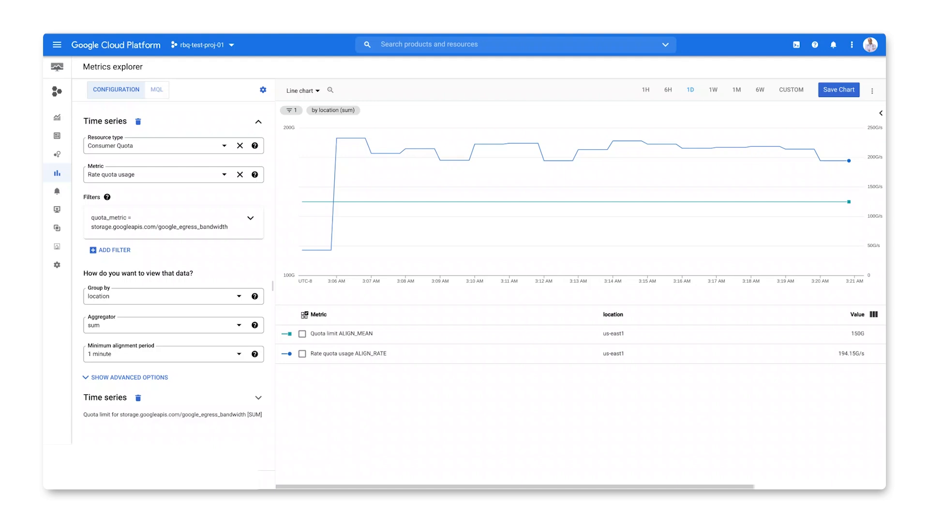
{"action": "mouse_move", "coordinate": [166, 205]}
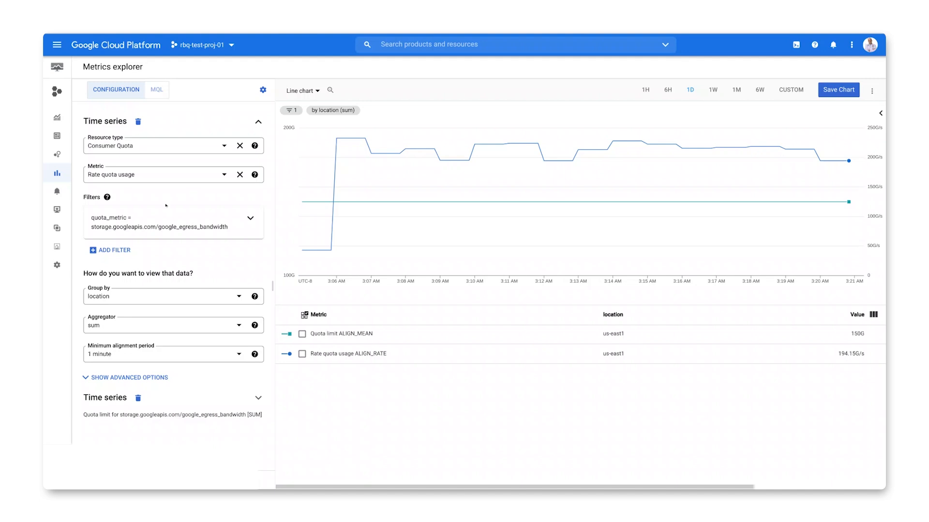
Step: Show the egress usage-to-quota-limit chart as an MQL ratio query for us-east1
{"action": "left_click", "coordinate": [258, 122]}
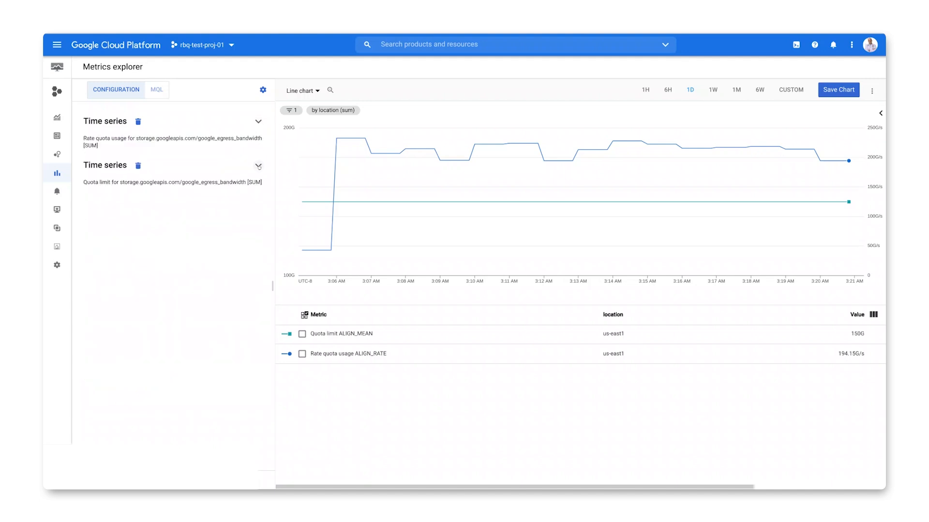
{"action": "left_click", "coordinate": [258, 166]}
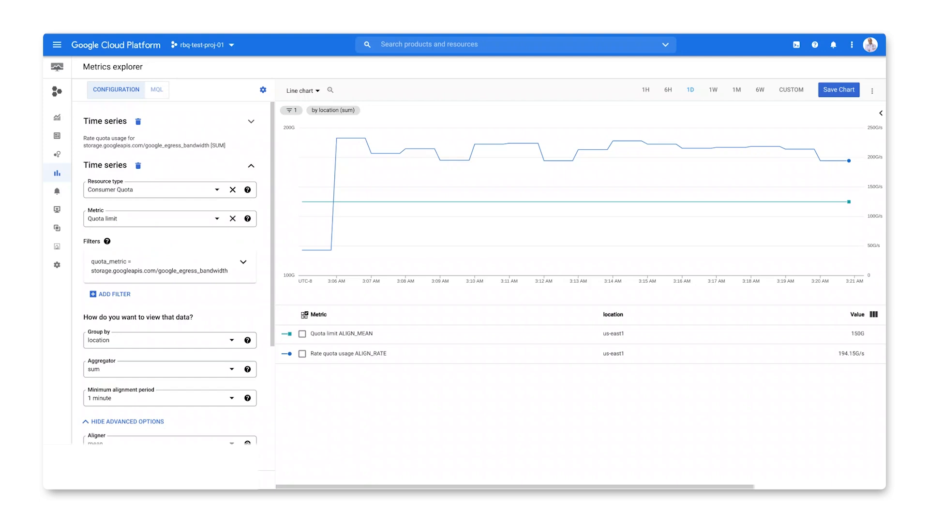
{"action": "mouse_move", "coordinate": [135, 219]}
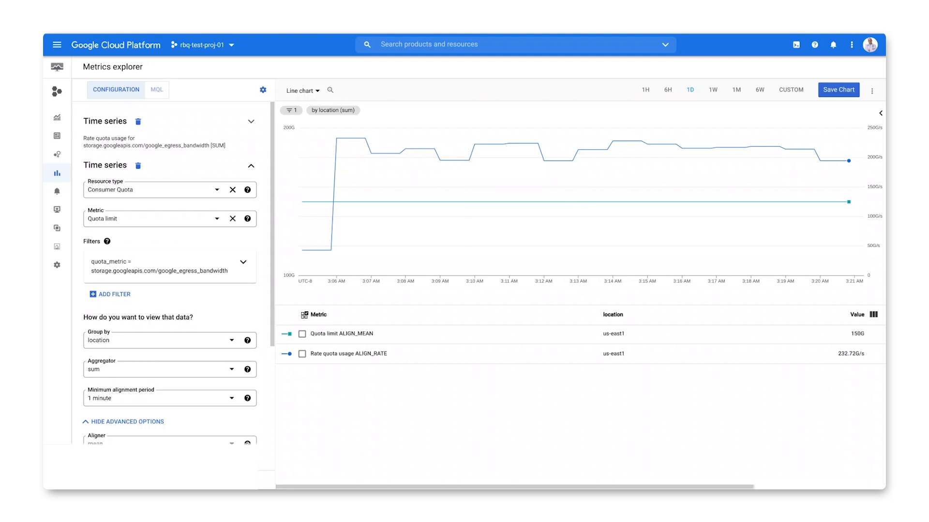
{"action": "left_click", "coordinate": [156, 89]}
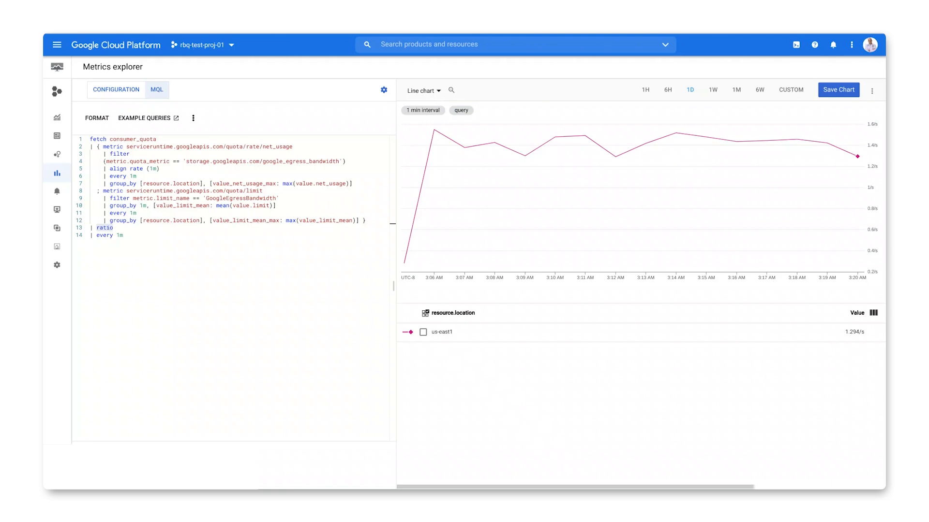
Step: Select the 'ratio' step in the MQL query editor
{"action": "double_click", "coordinate": [104, 228]}
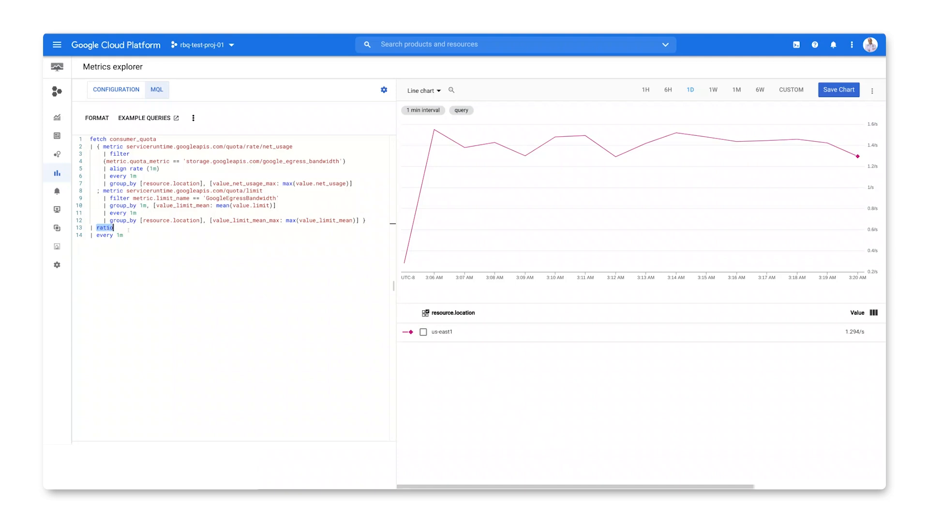
{"action": "mouse_move", "coordinate": [722, 142]}
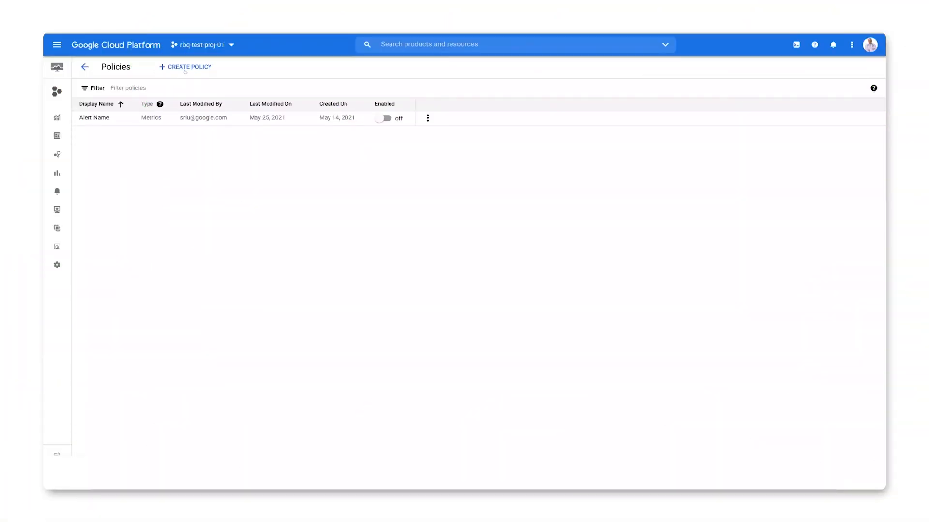
Step: Start a new alerting policy with an MQL ratio condition gt(val(), 0.8), previewed
{"action": "left_click", "coordinate": [188, 67]}
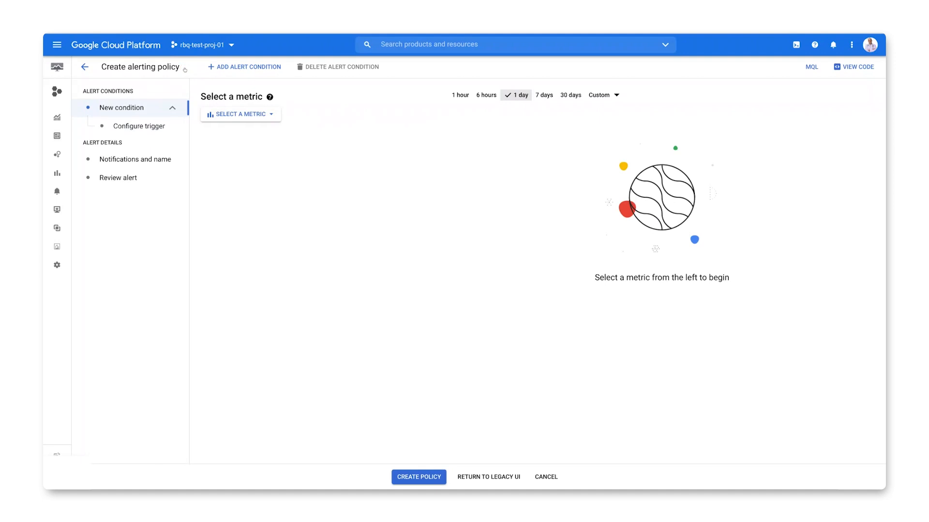
{"action": "left_click", "coordinate": [812, 66]}
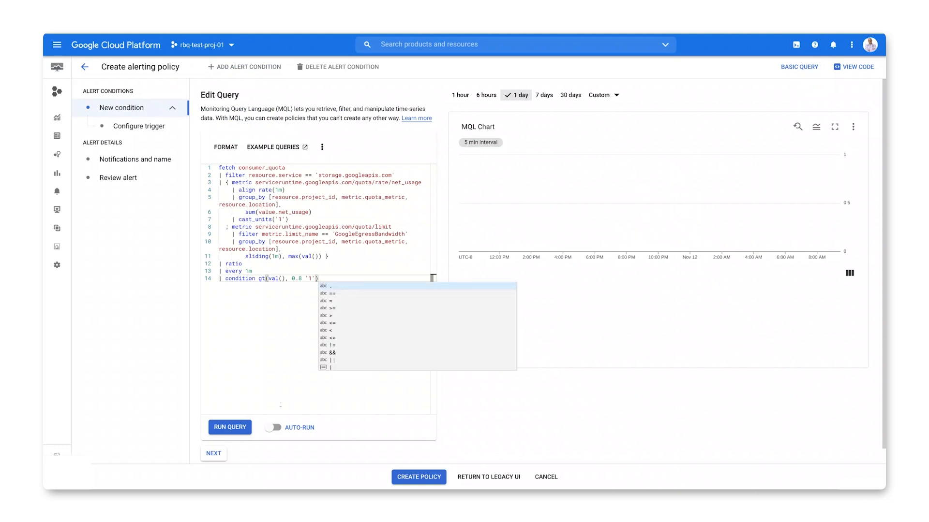
{"action": "left_click", "coordinate": [230, 427]}
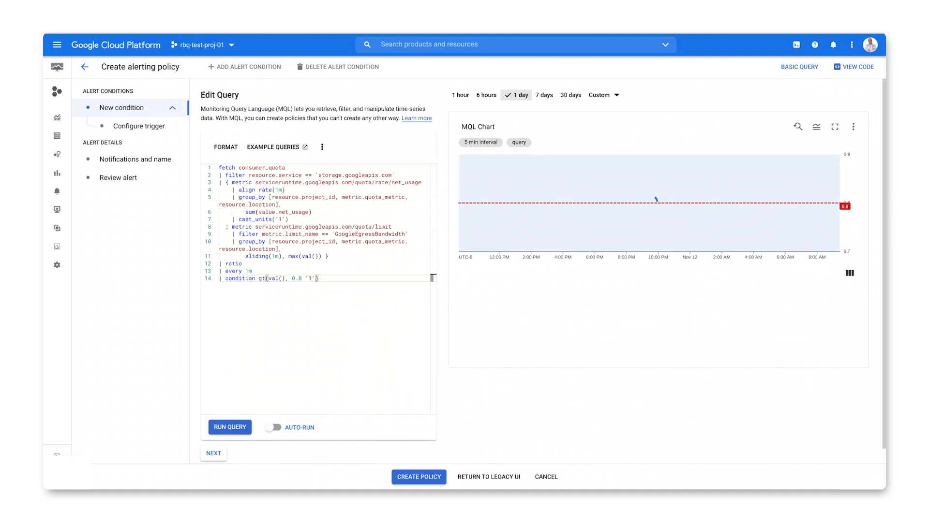
{"action": "left_click", "coordinate": [230, 427]}
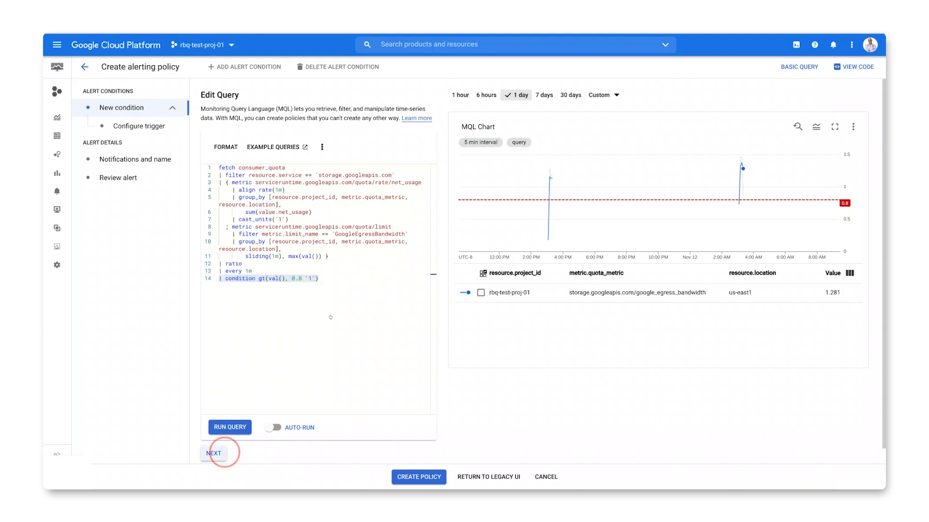
Step: Name the condition 'GCS Egress Quota over 80%' and proceed to notifications
{"action": "left_click", "coordinate": [214, 453]}
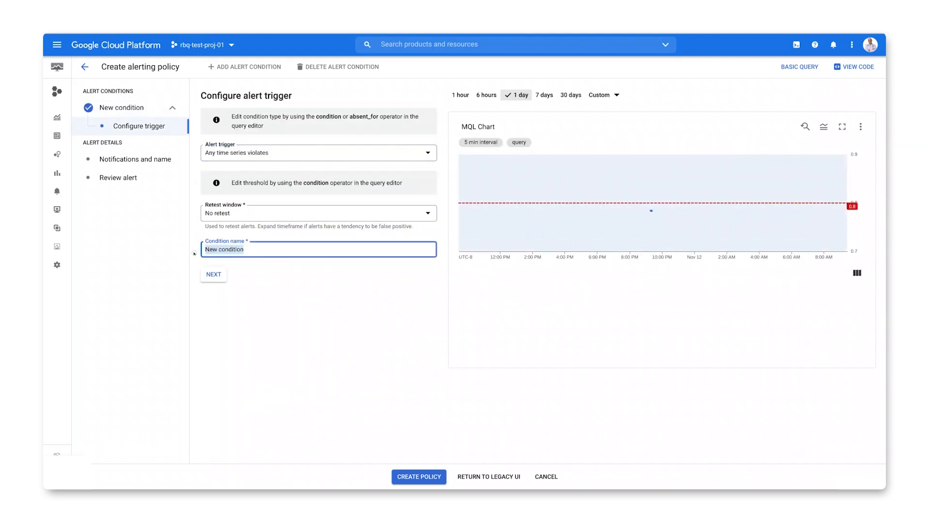
{"action": "type", "text": "GCS Egress Quota over 80%"}
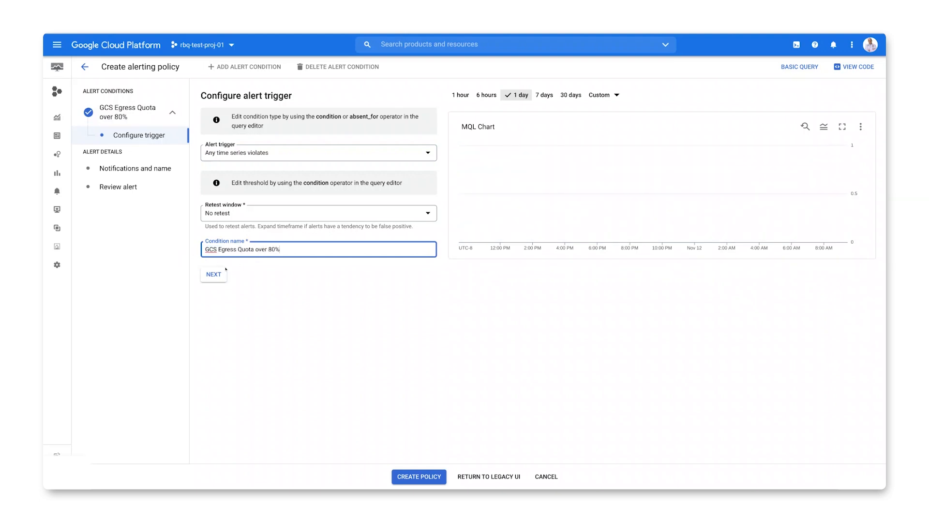
{"action": "left_click", "coordinate": [213, 274]}
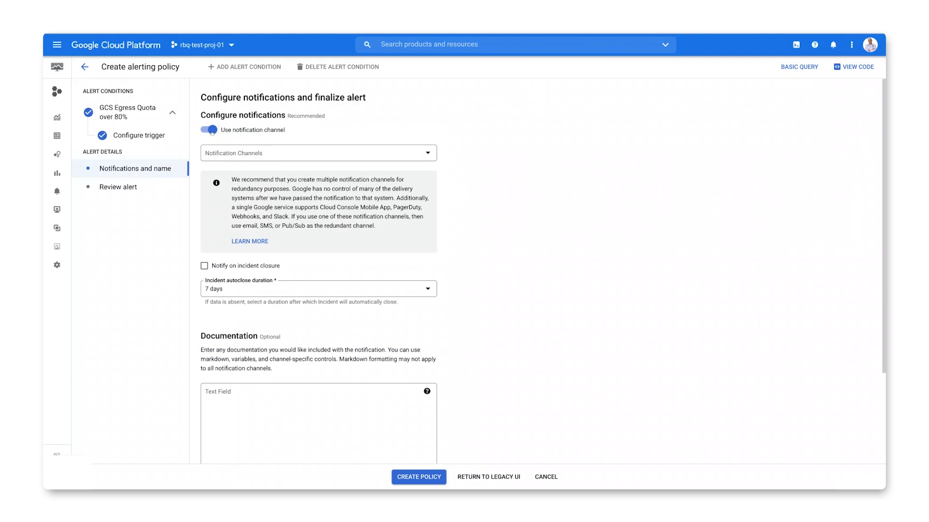
Step: Disable notification channels, name the alert 'GCS Egress Quota over 80%', and reach the review
{"action": "left_click", "coordinate": [209, 129]}
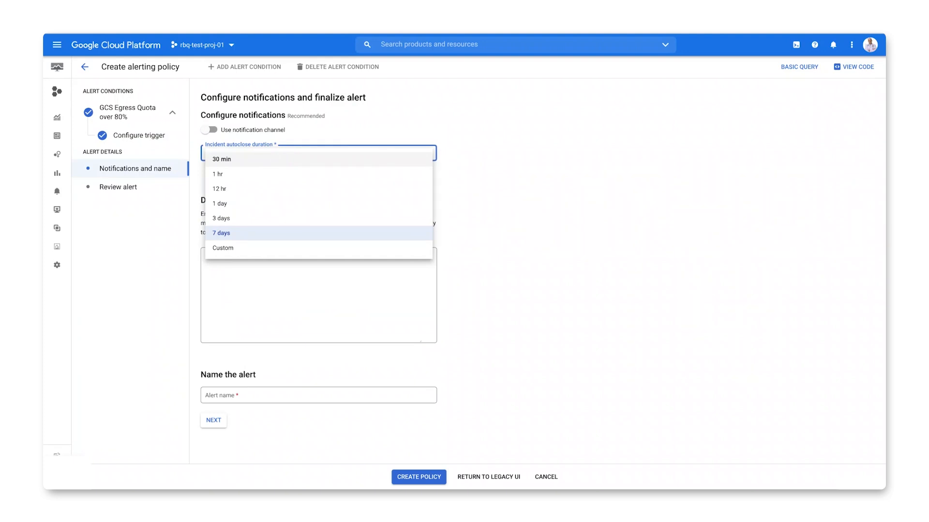
{"action": "mouse_move", "coordinate": [325, 135]}
{"action": "type", "text": "GCS Egress Quo"}
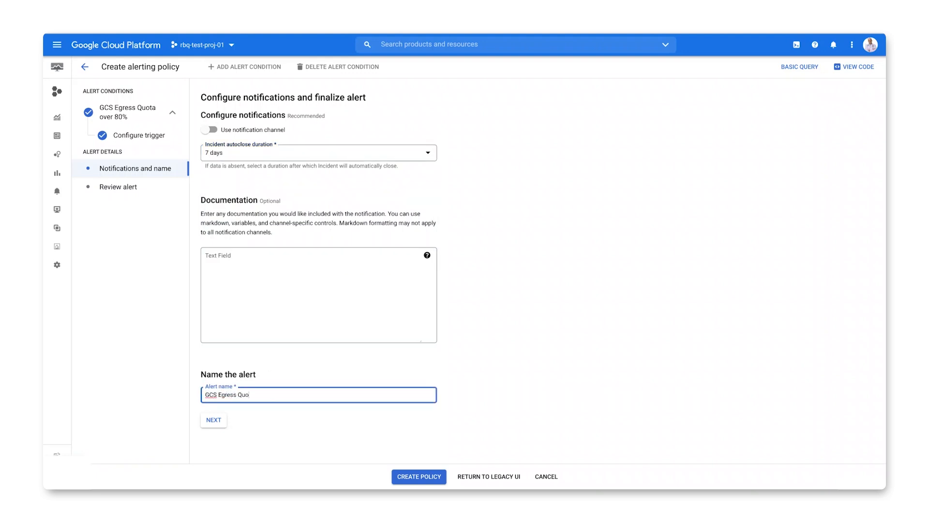
{"action": "type", "text": "ta over 80%"}
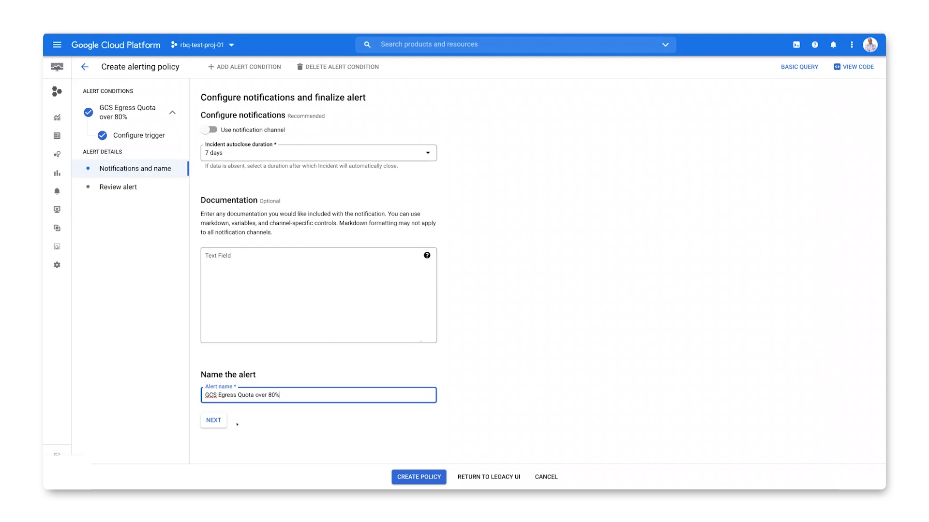
{"action": "left_click", "coordinate": [214, 420]}
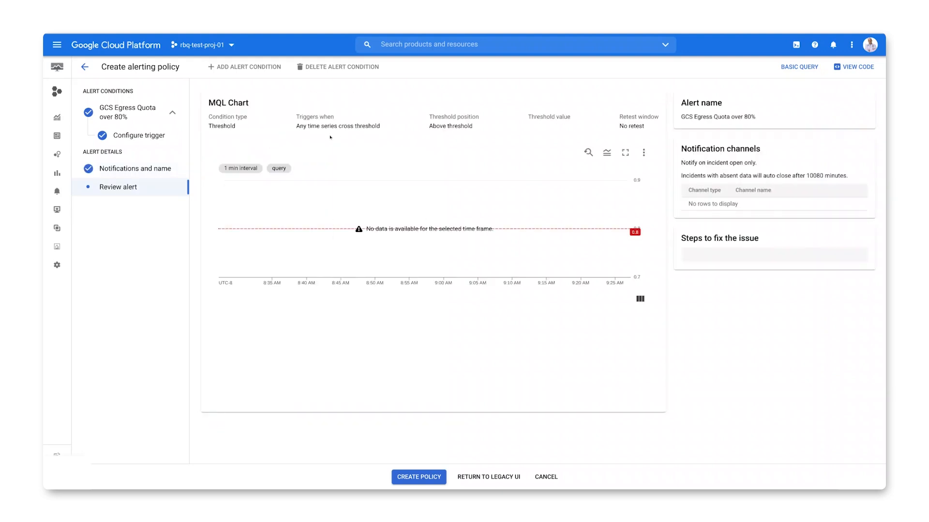
{"action": "mouse_move", "coordinate": [330, 138]}
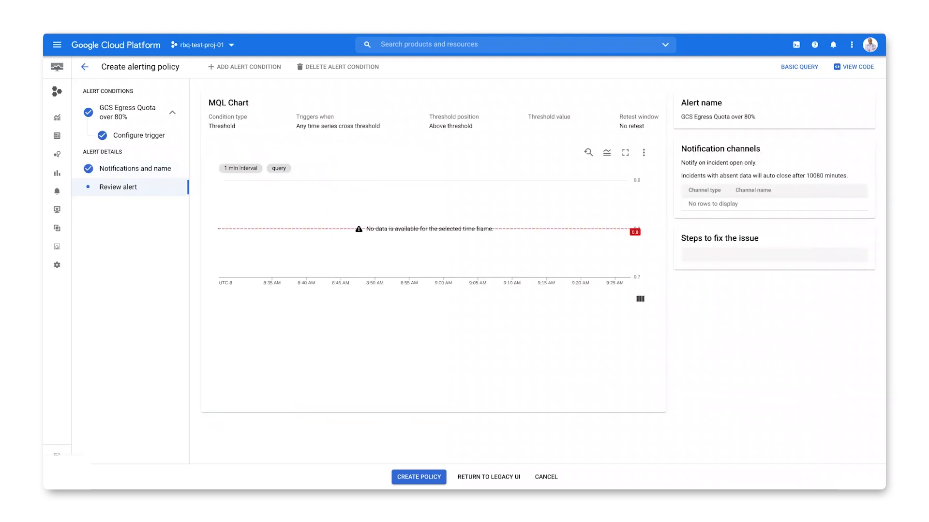
Step: Create the 'GCS Egress Quota over 80%' policy and dismiss the saved confirmation
{"action": "left_click", "coordinate": [418, 477]}
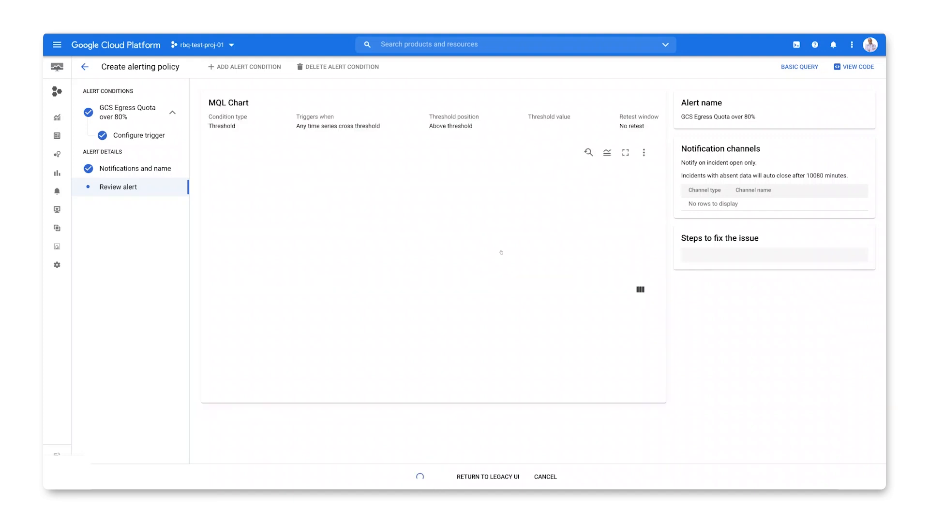
{"action": "left_click", "coordinate": [420, 477]}
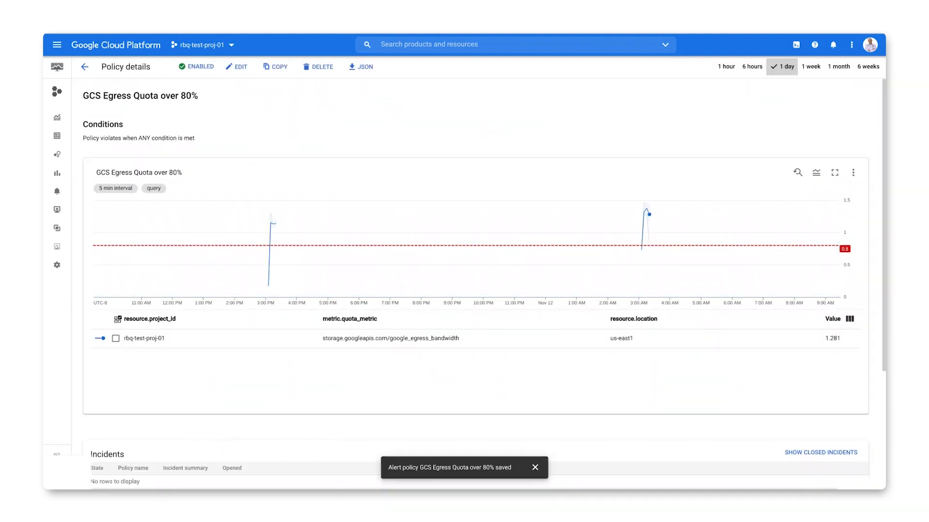
{"action": "left_click", "coordinate": [534, 468]}
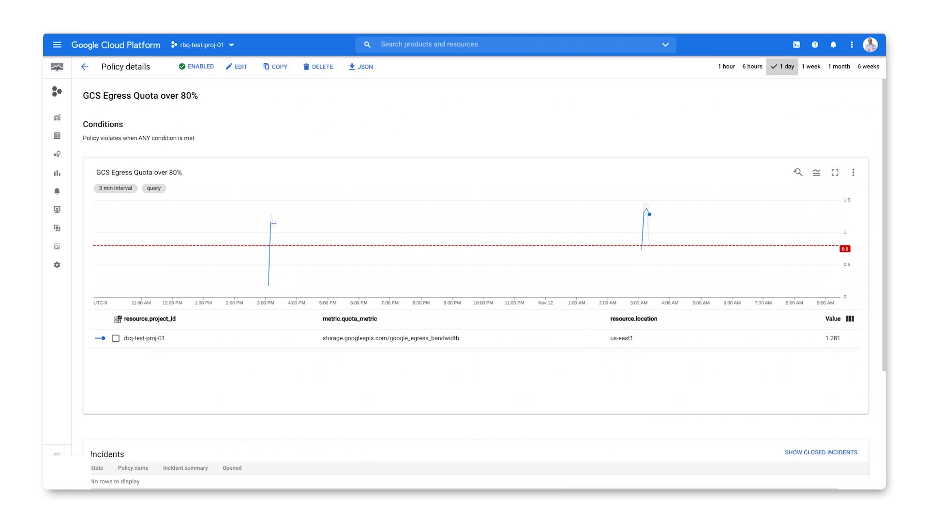